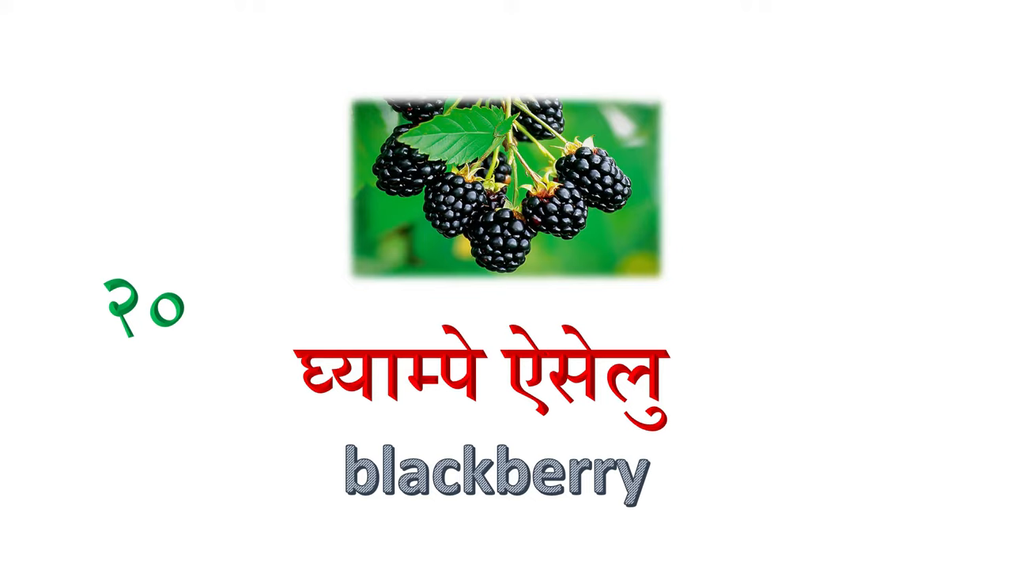
key(Right)
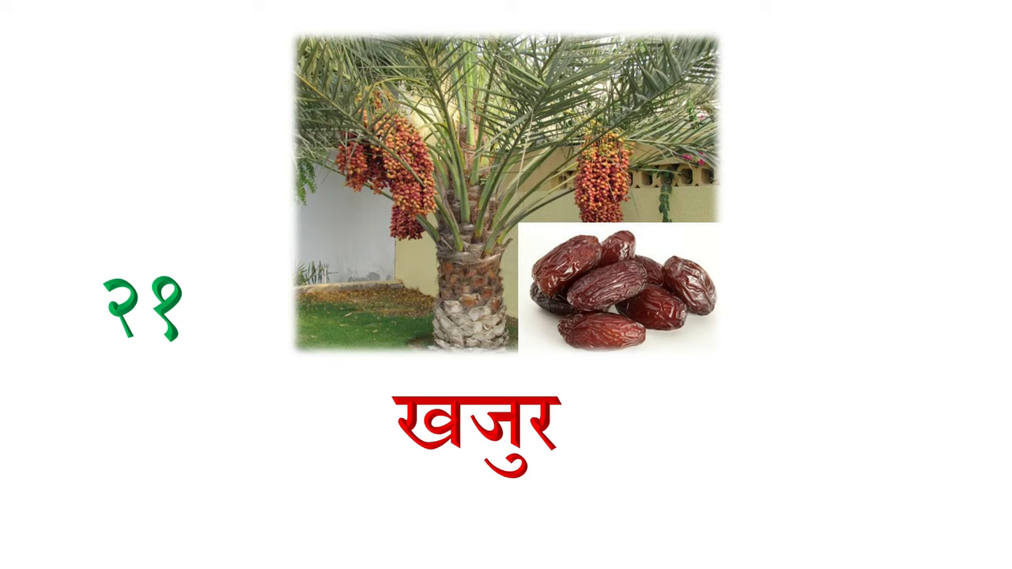